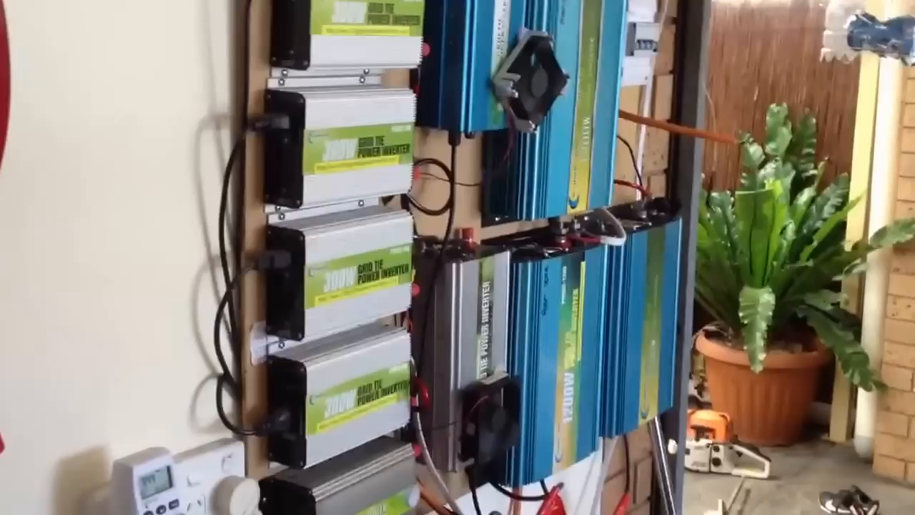
{"action": "mouse_move", "coordinate": [457, 257]}
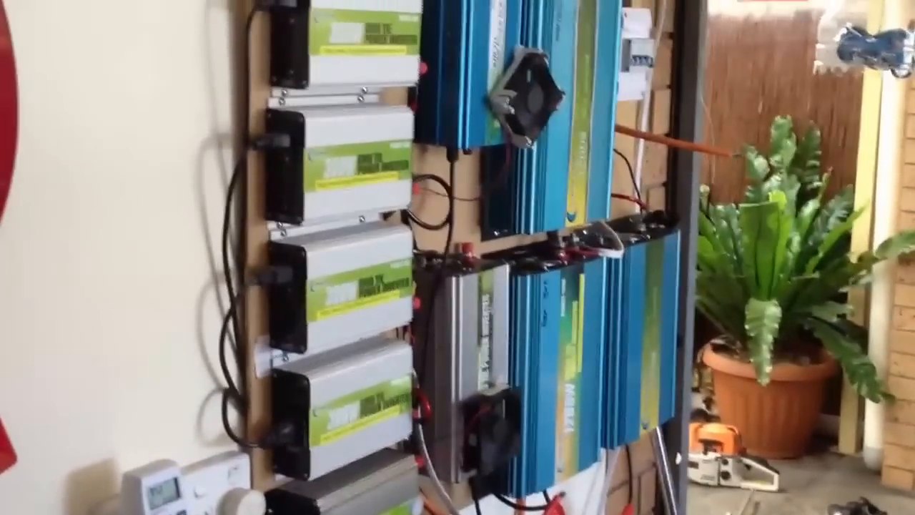